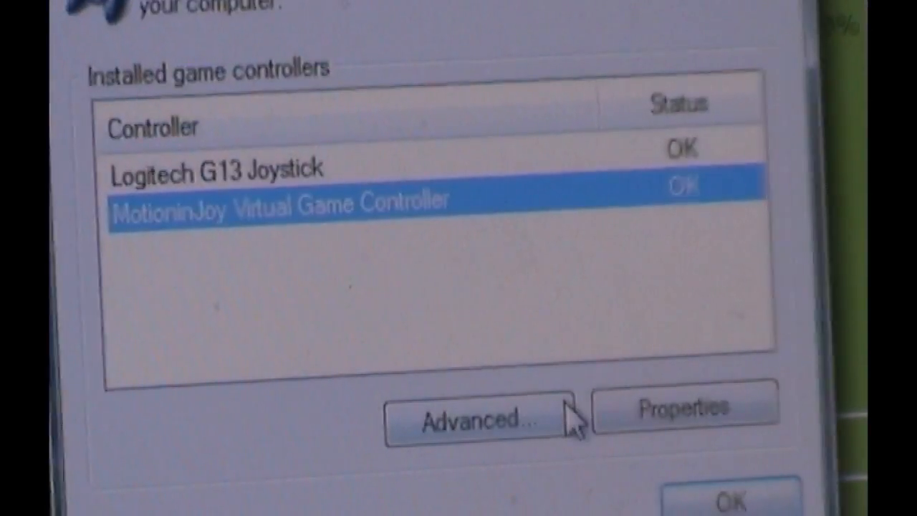
Reach the advanced settings where MotioninJoy Virtual Game Controller is chosen as preferred device.
click(478, 419)
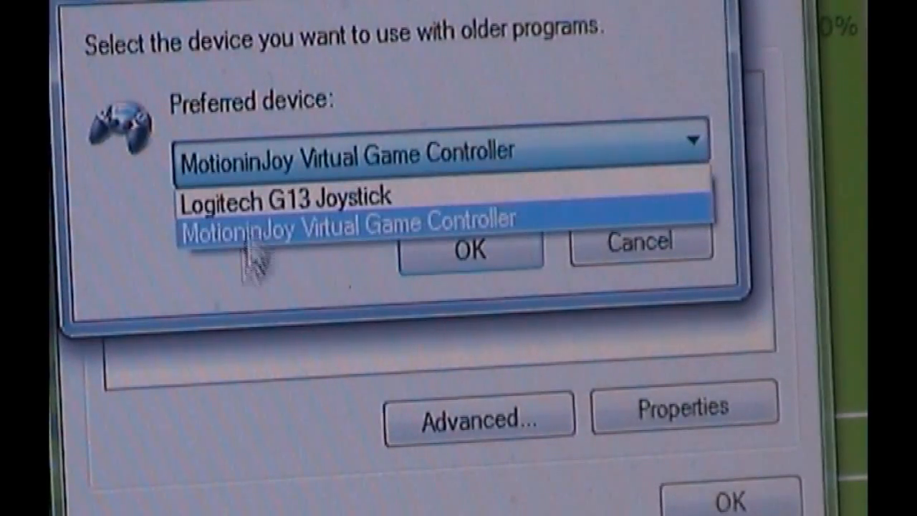